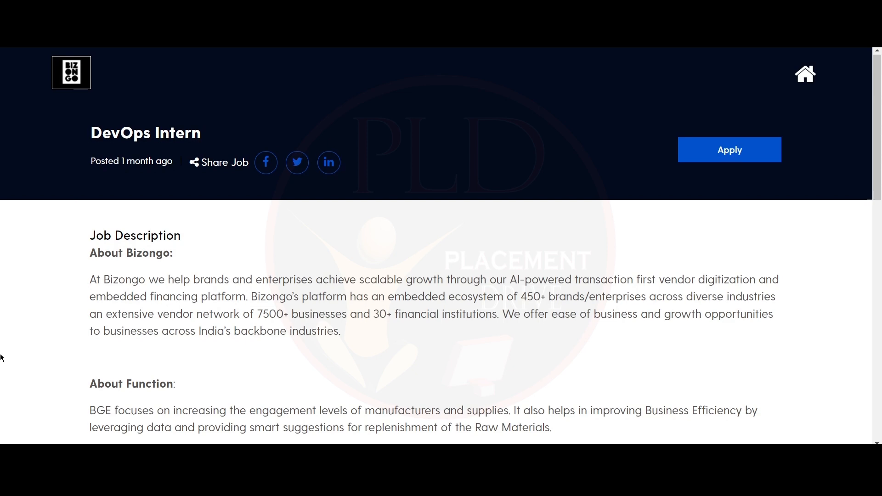
{"action": "scroll", "scroll_direction": "down", "scroll_amount": 3}
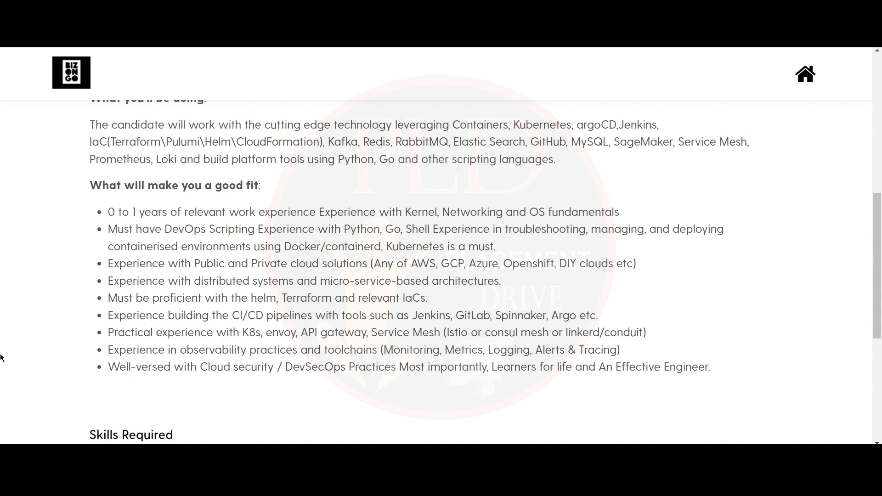
{"action": "scroll", "scroll_direction": "down", "scroll_amount": 3}
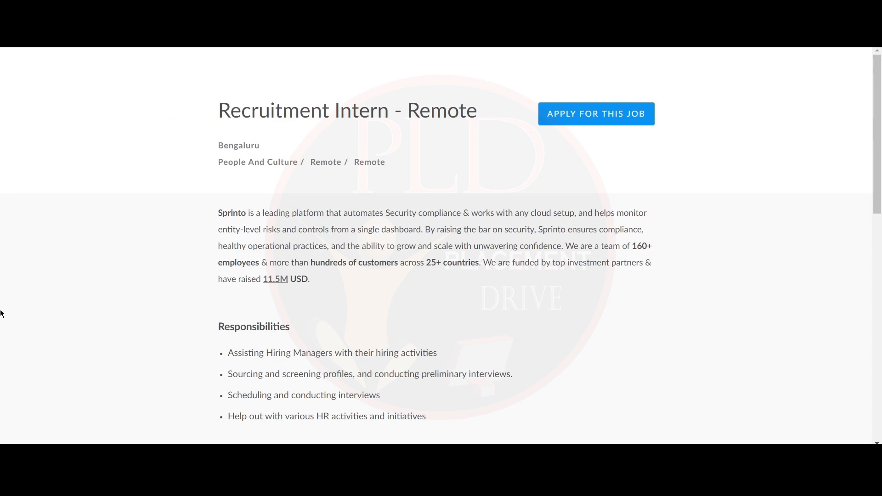
{"action": "scroll", "scroll_direction": "down", "scroll_amount": 3}
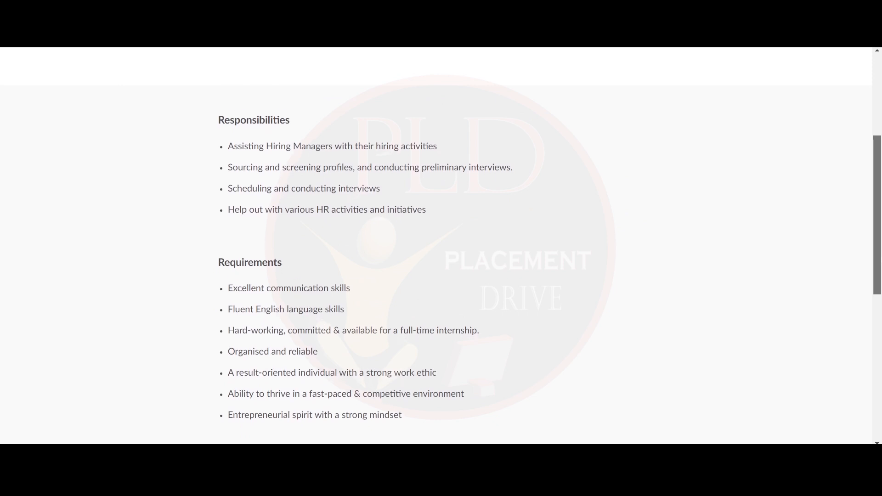
{"action": "scroll", "scroll_direction": "up", "scroll_amount": 3}
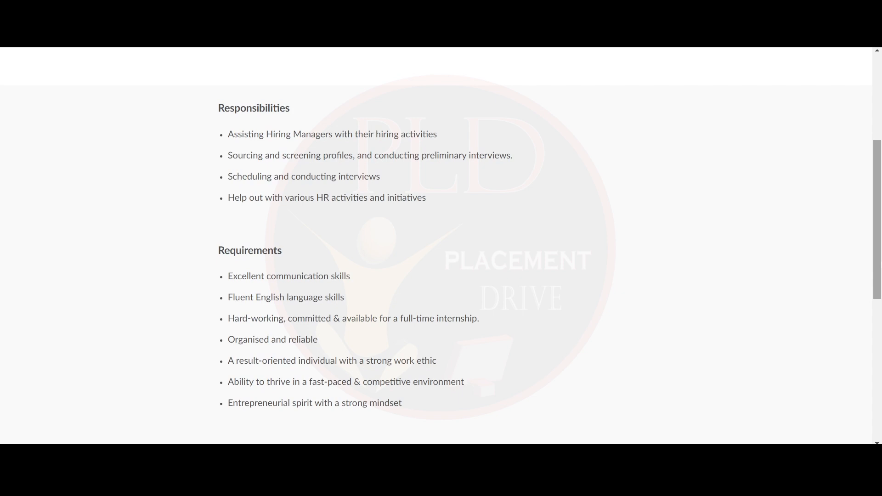
{"action": "scroll", "scroll_direction": "down", "scroll_amount": 3}
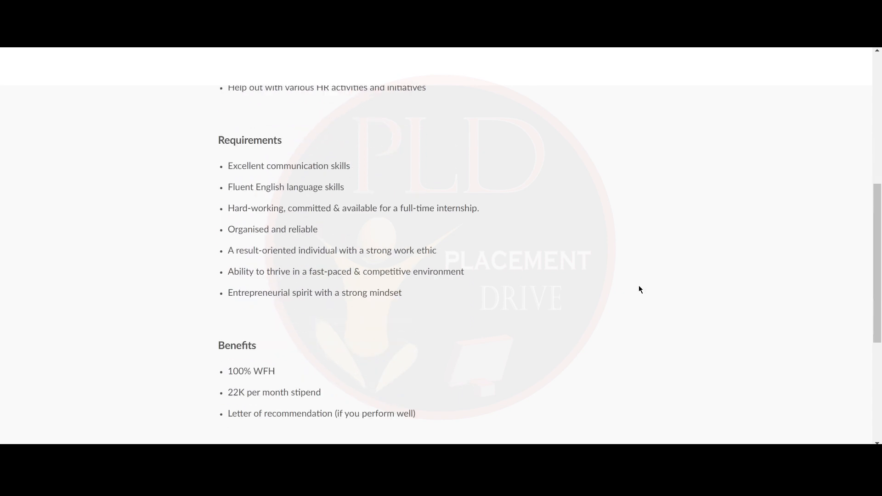
{"action": "scroll", "scroll_direction": "down", "scroll_amount": 3}
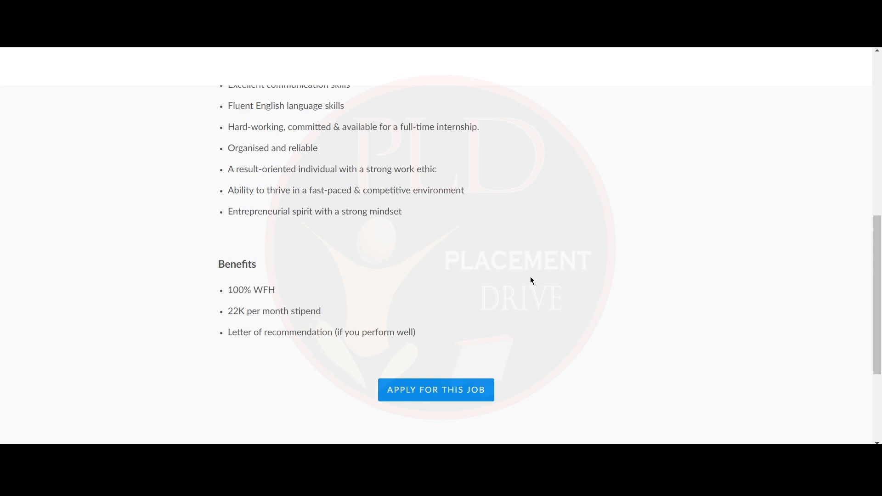
{"action": "scroll", "scroll_direction": "up", "scroll_amount": 3}
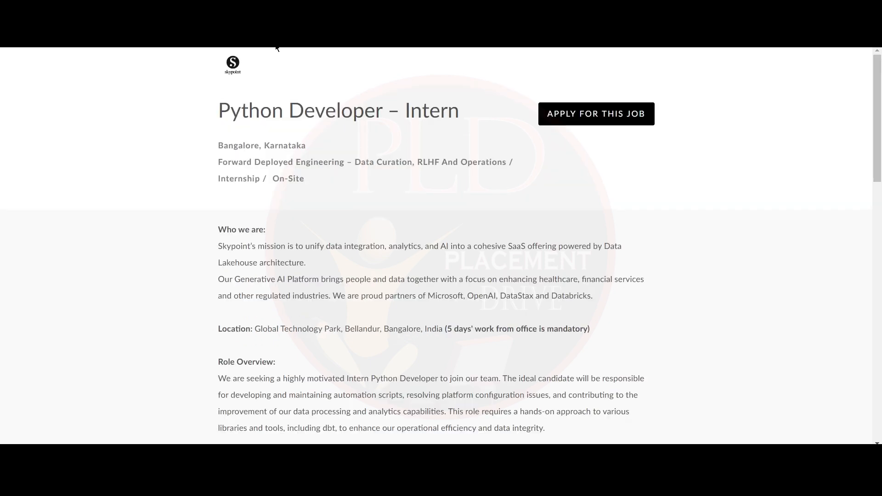
{"action": "mouse_move", "coordinate": [136, 150]}
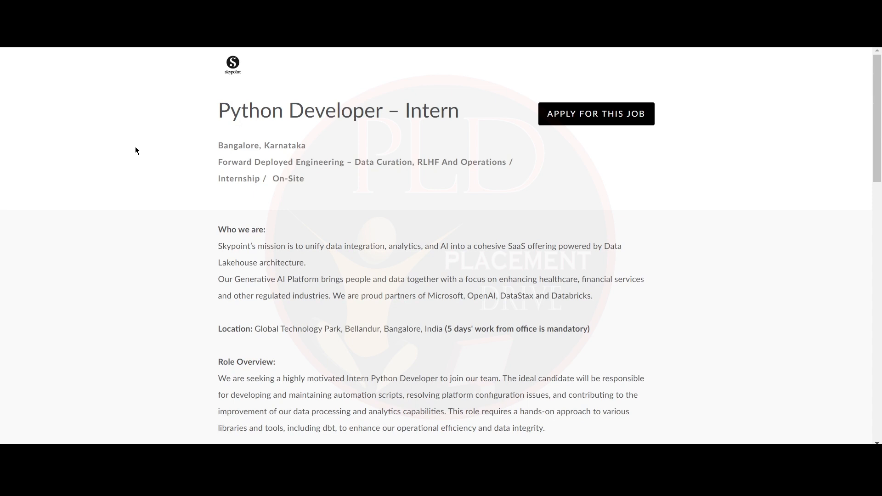
{"action": "scroll", "scroll_direction": "down", "scroll_amount": 3}
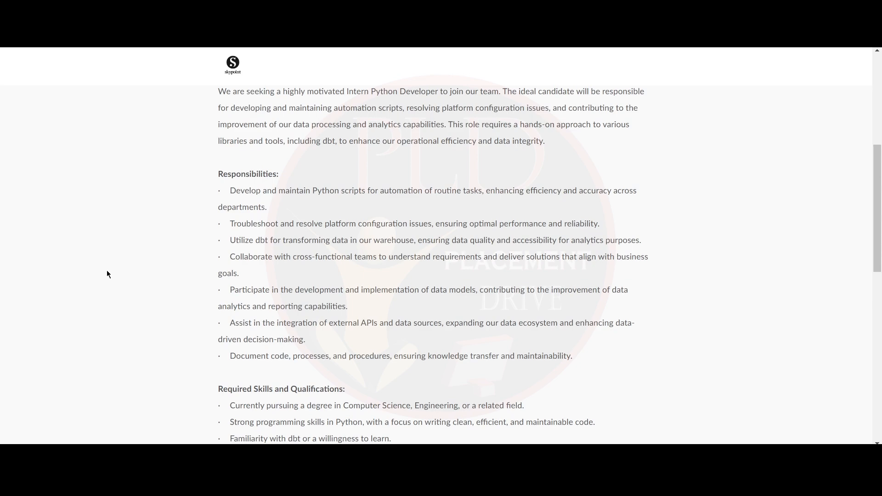
{"action": "scroll", "scroll_direction": "down", "scroll_amount": 3}
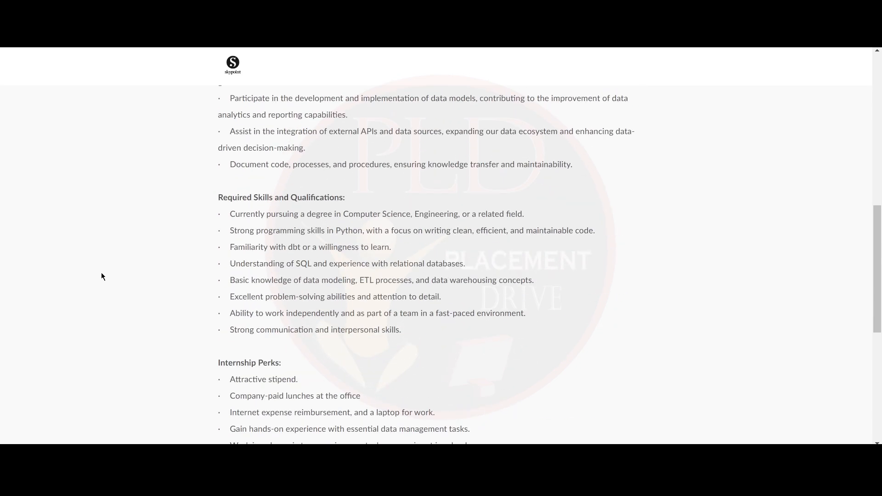
{"action": "scroll", "scroll_direction": "down", "scroll_amount": 3}
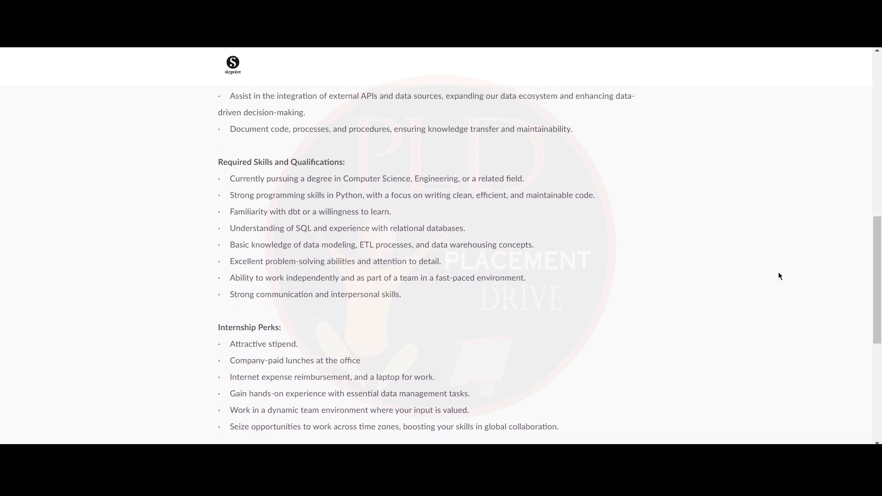
{"action": "mouse_move", "coordinate": [683, 275]}
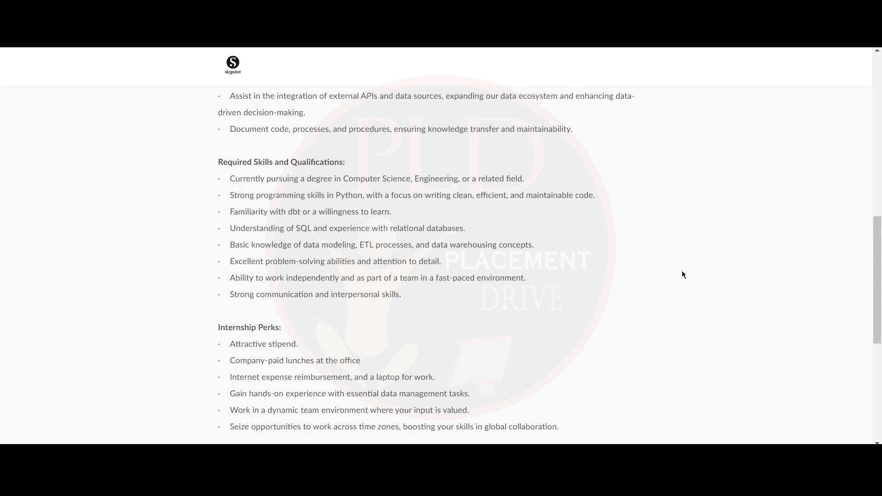
{"action": "scroll", "scroll_direction": "down", "scroll_amount": 3}
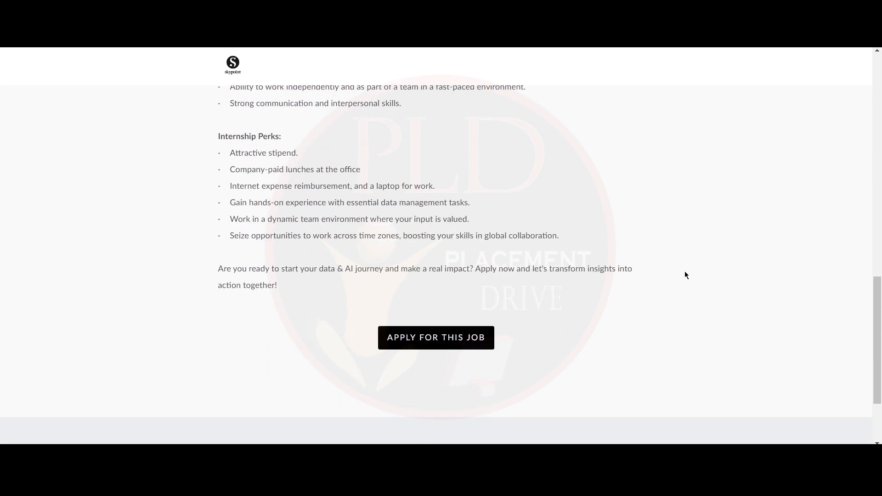